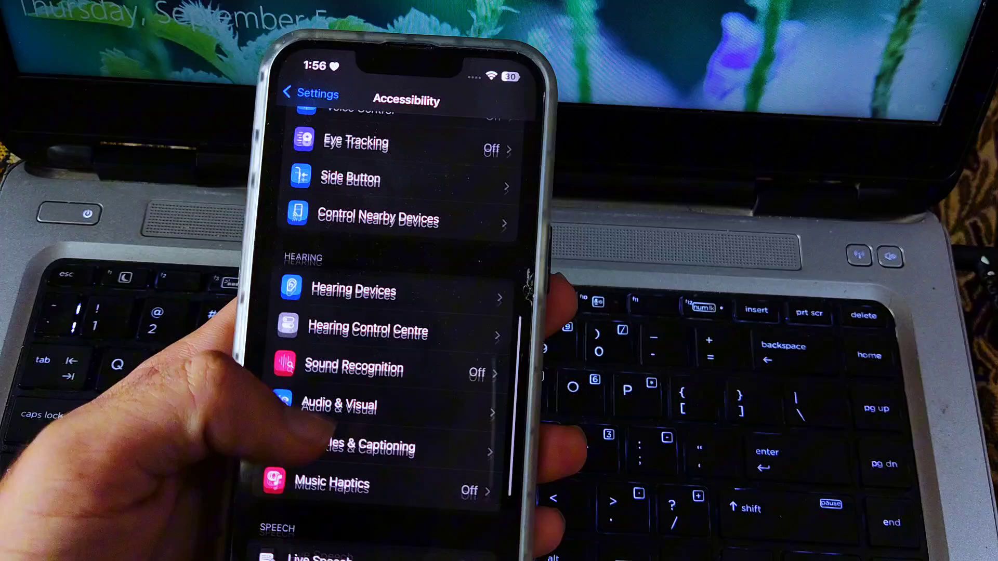
# Reach Vocal Shortcuts in the Speech section of Accessibility settings
pyautogui.scroll(-3)
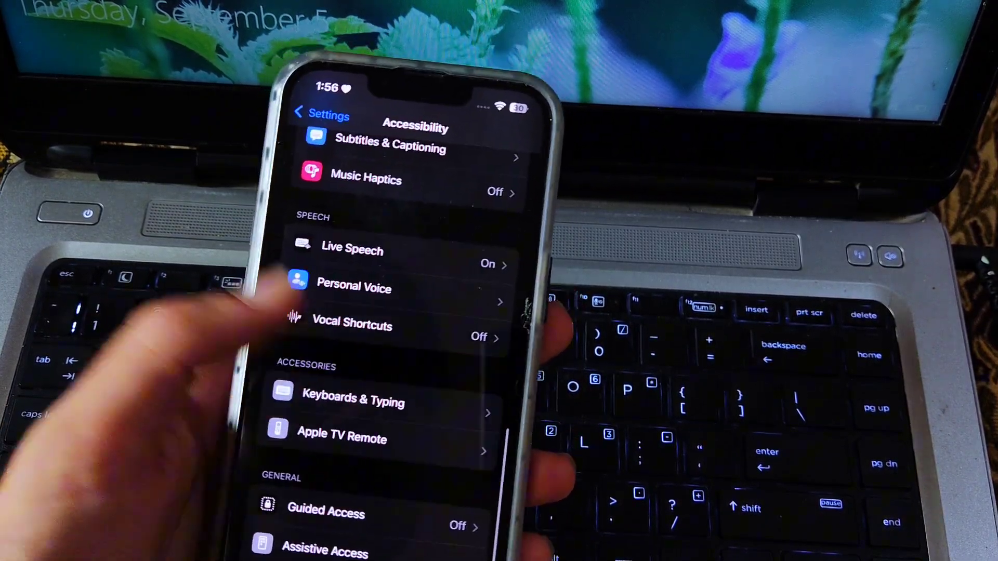
pyautogui.click(352, 327)
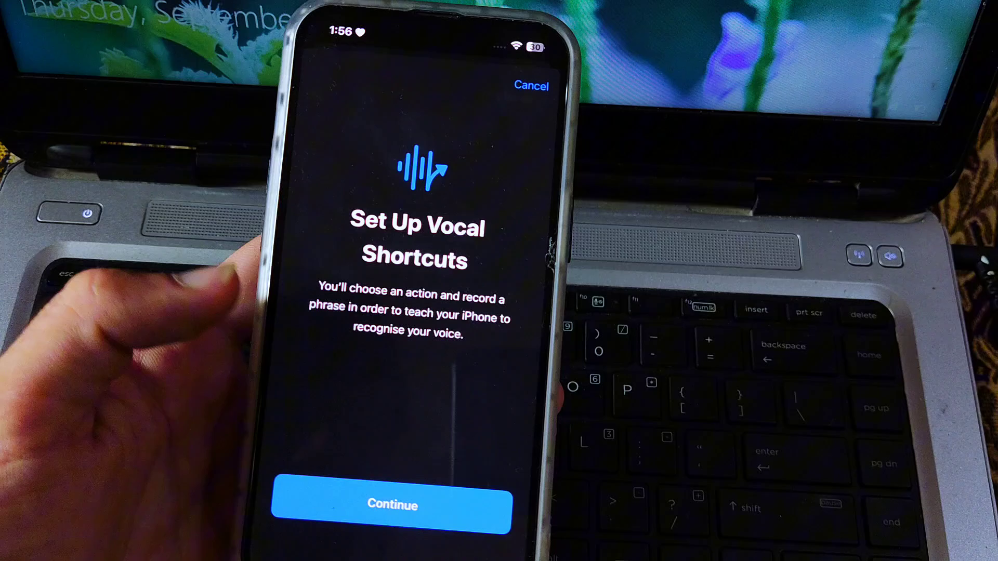
# Begin setup and choose Siri as the action the vocal shortcut will run
pyautogui.click(392, 505)
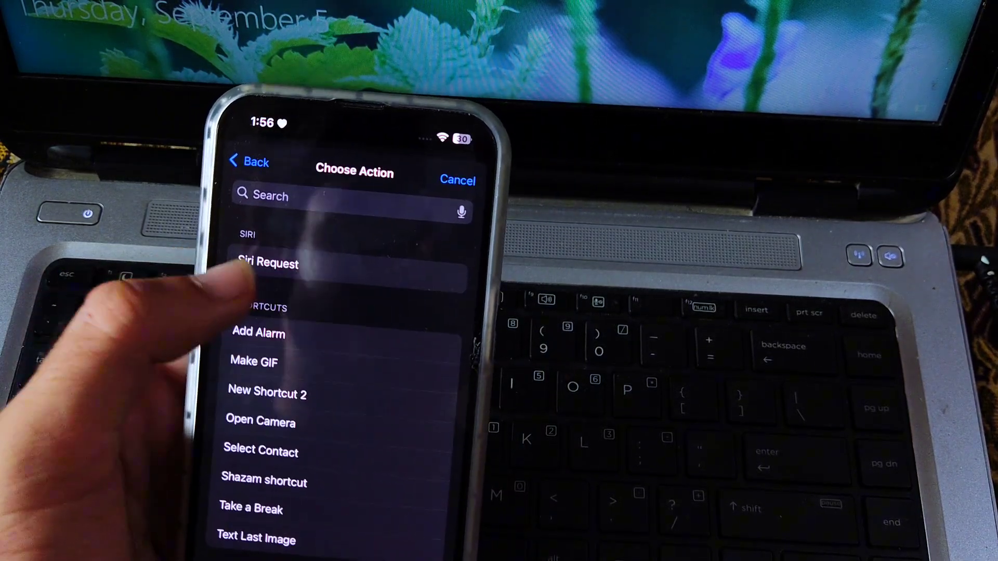
pyautogui.click(267, 263)
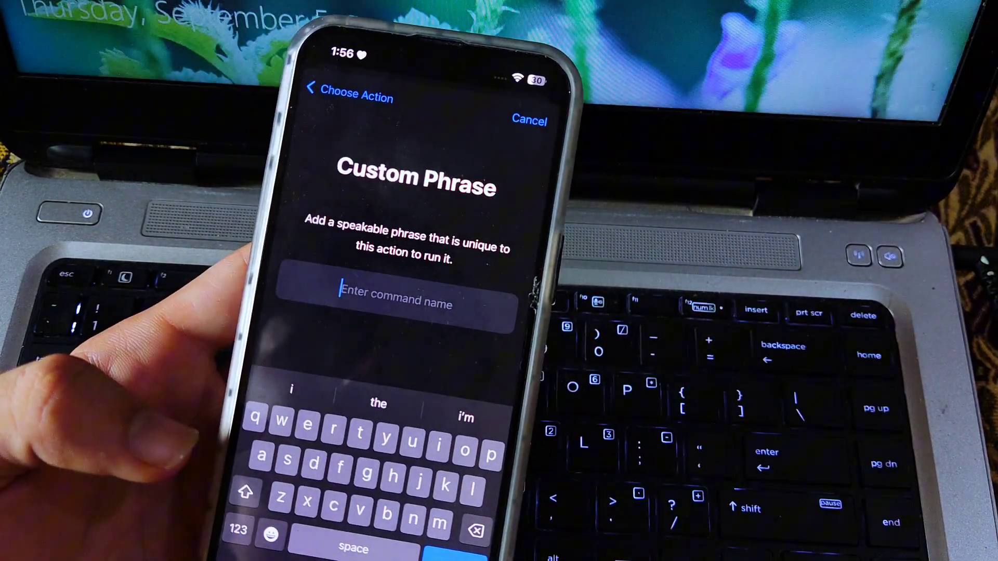
# Set the custom phrase 'baby', record it, and confirm the Action Is Ready screen
pyautogui.write('bab')
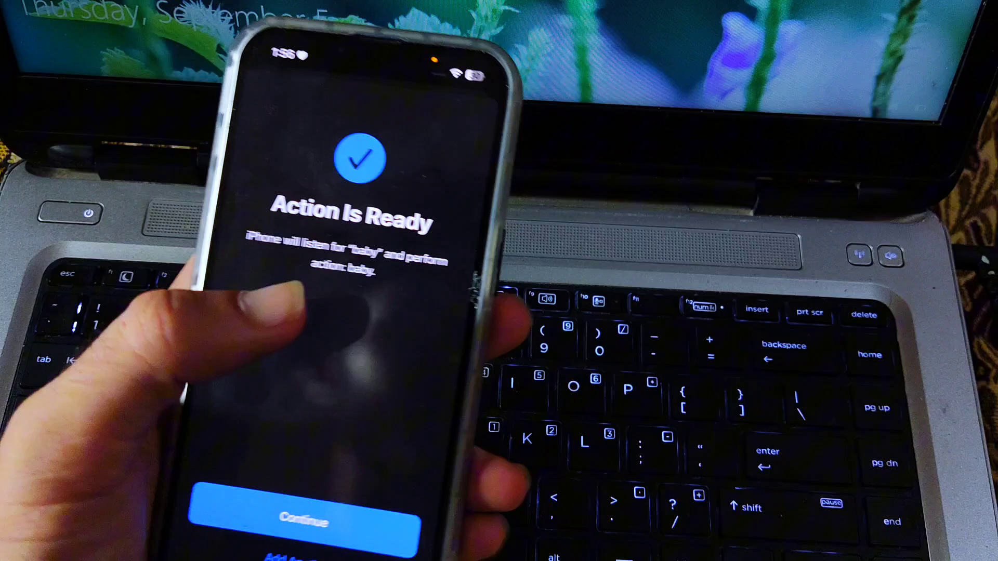
pyautogui.click(308, 518)
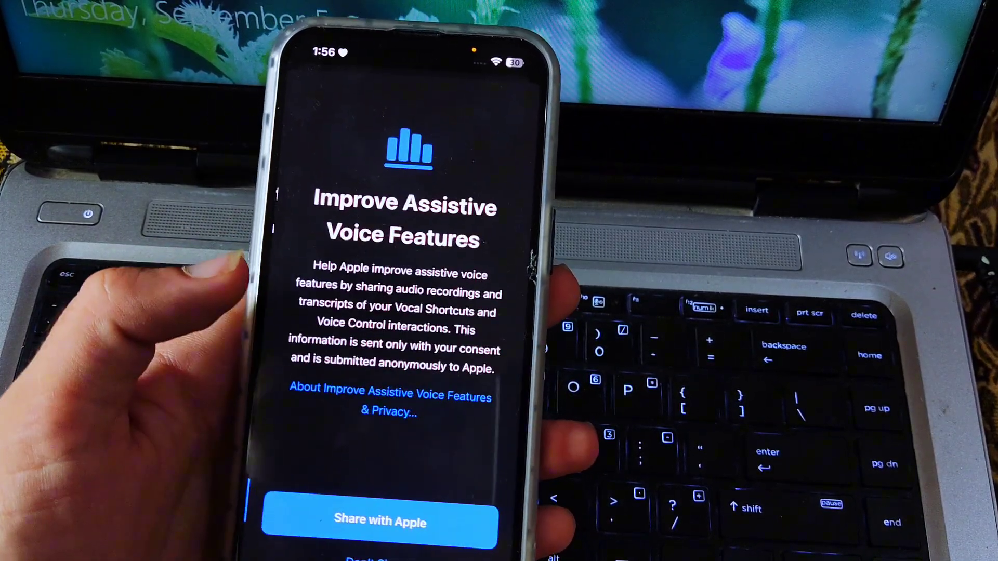